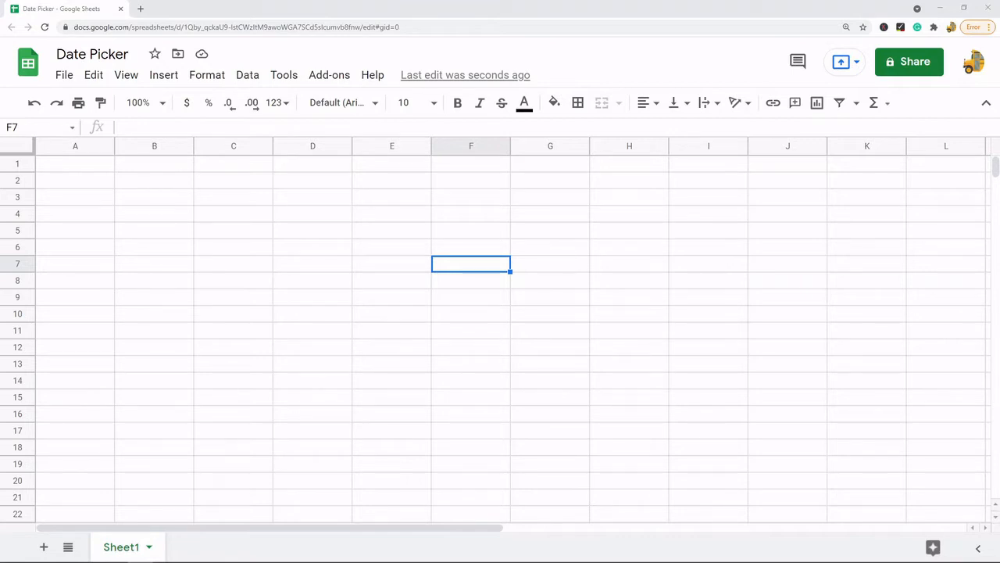
mouse_move(81, 175)
type("9")
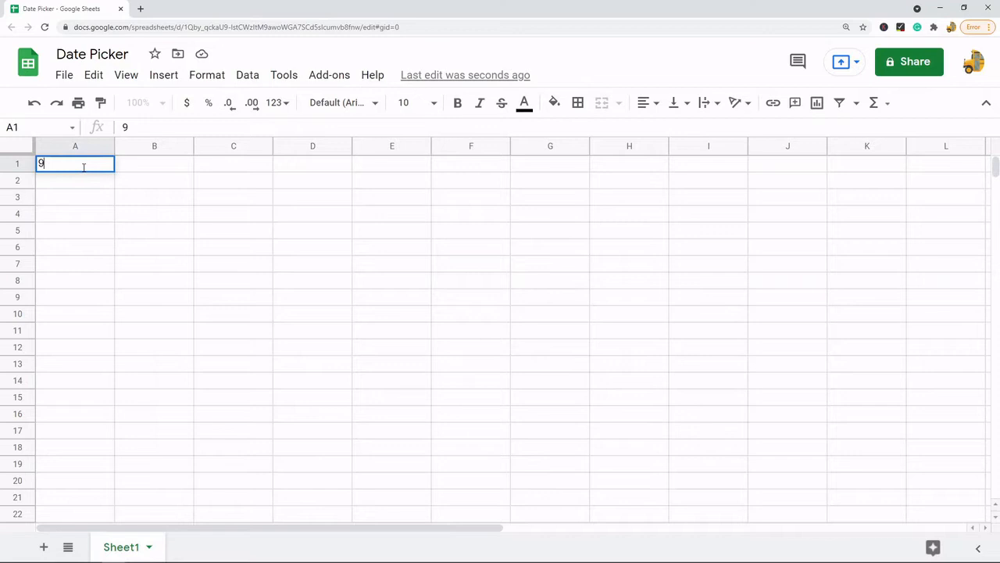
Enter the date 9/14/2021 into cell A1 so Sheets recognizes it as a date
type("/14/20")
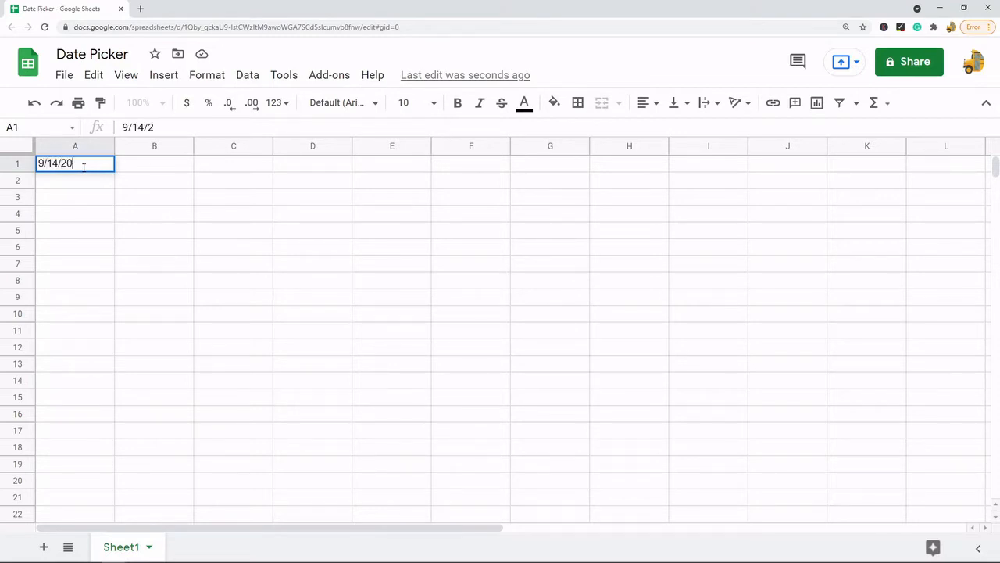
type("21")
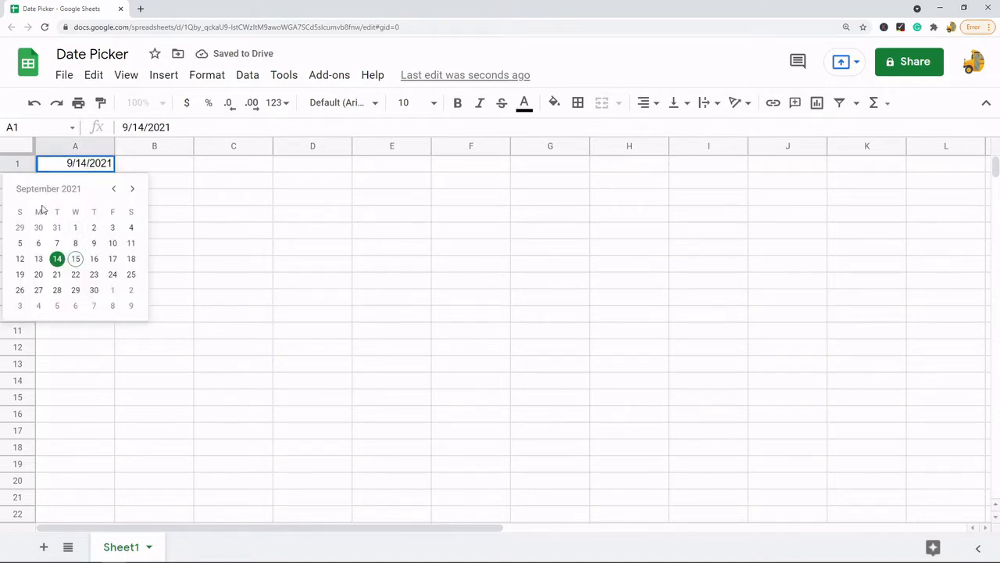
mouse_move(93, 259)
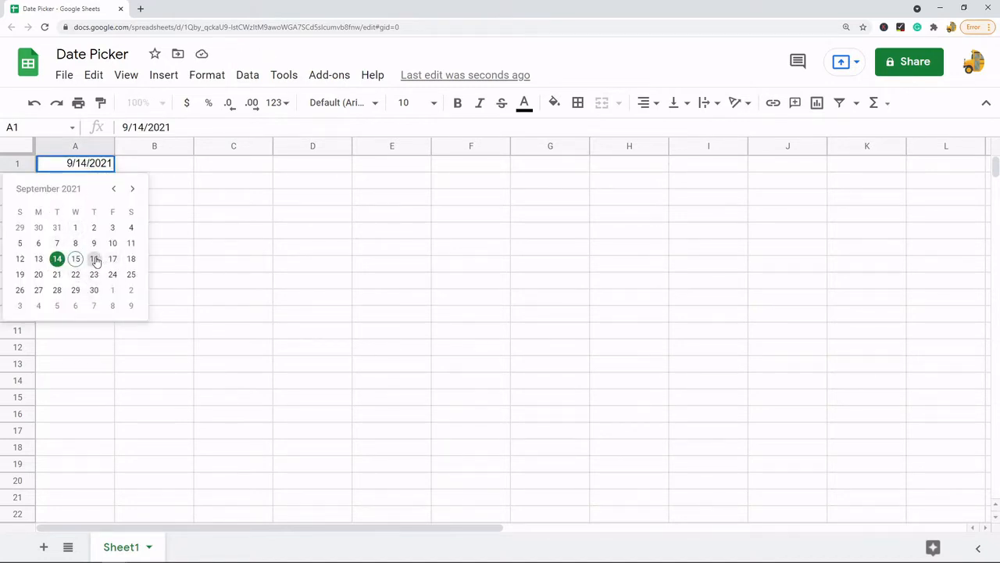
mouse_move(56, 269)
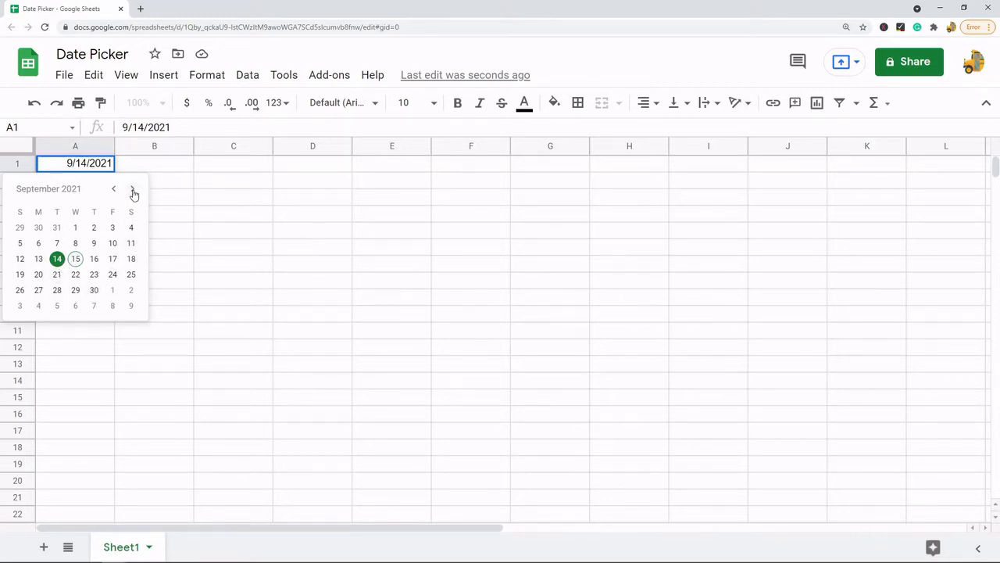
mouse_move(394, 281)
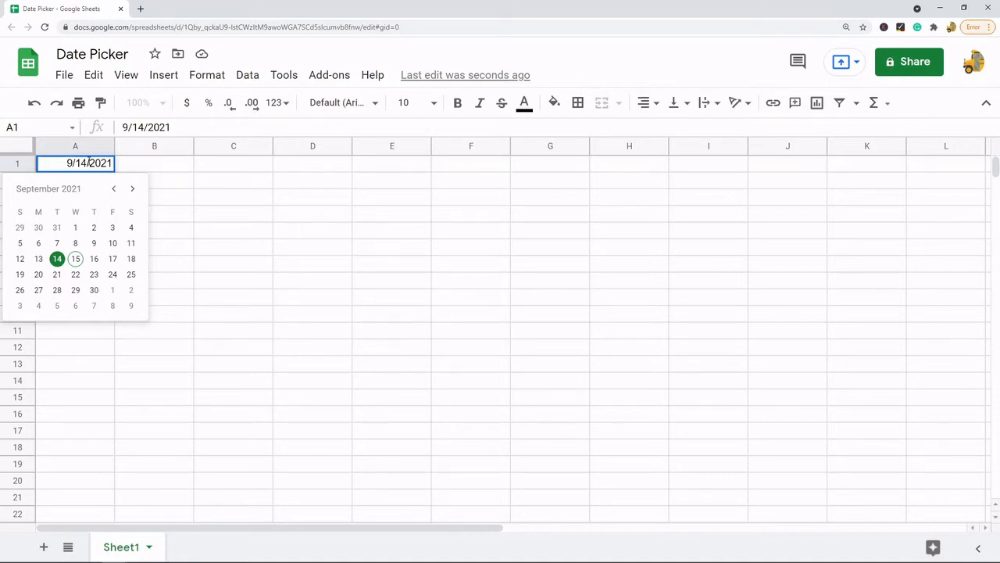
mouse_move(105, 197)
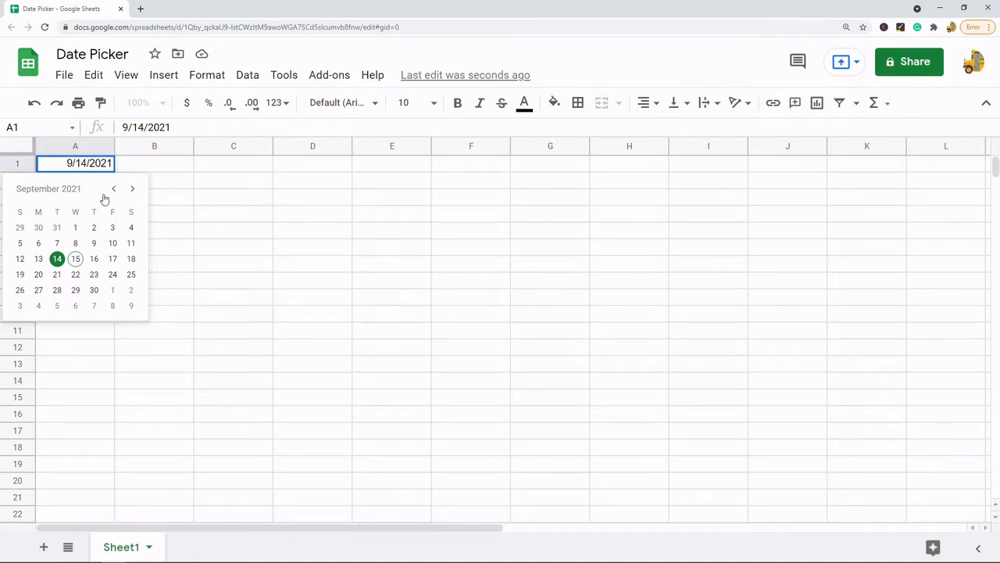
mouse_move(358, 276)
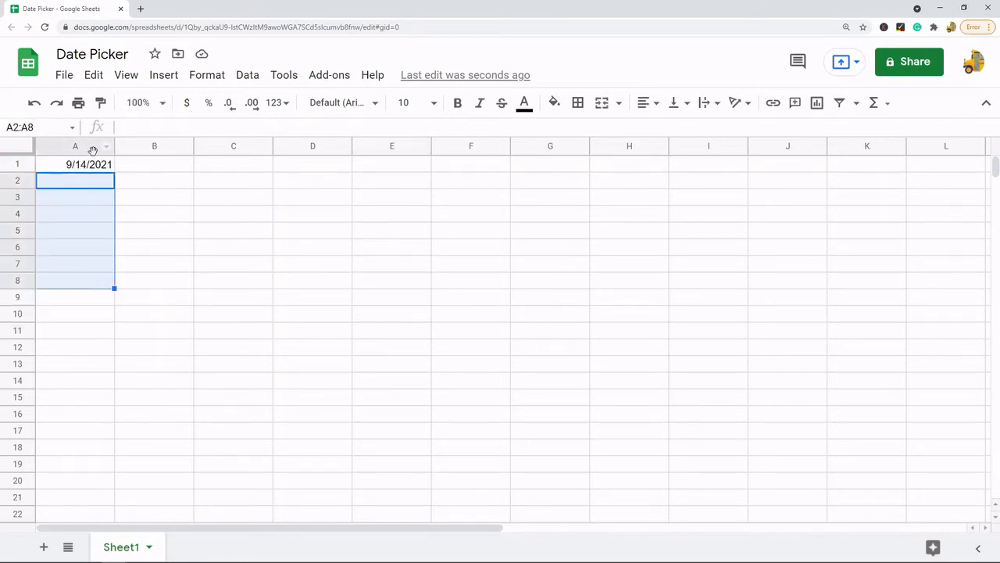
left_click(75, 163)
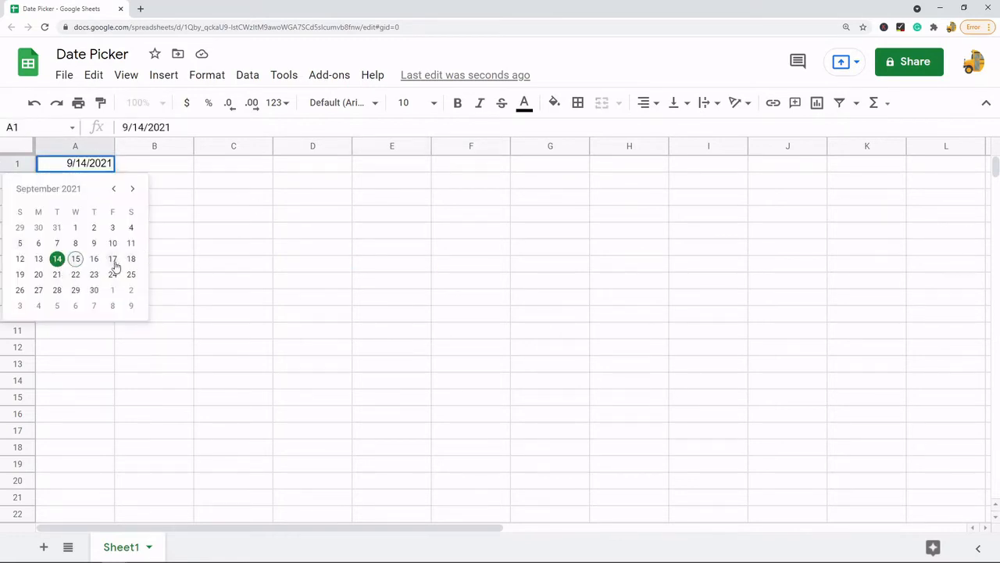
left_click(391, 280)
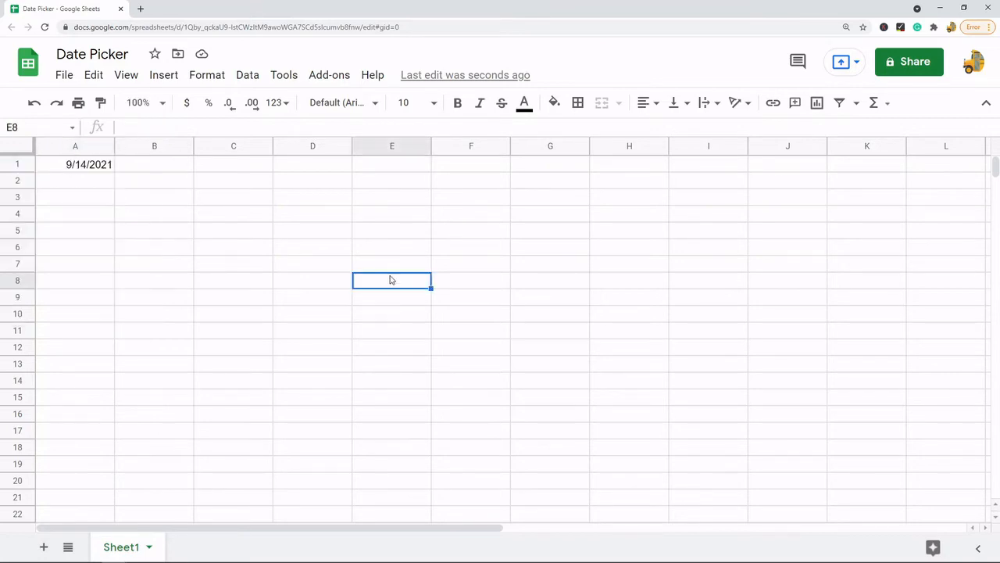
mouse_move(644, 300)
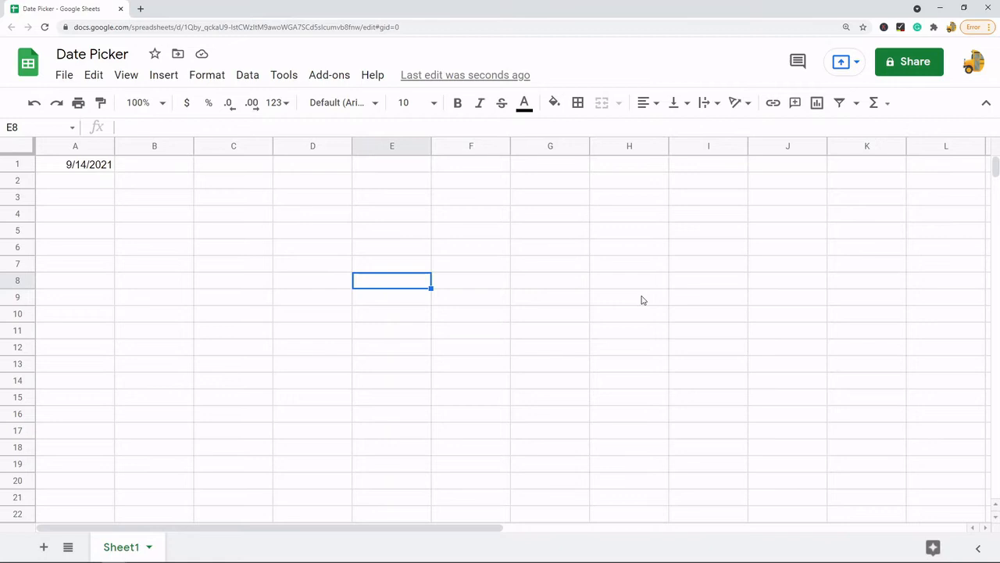
mouse_move(78, 159)
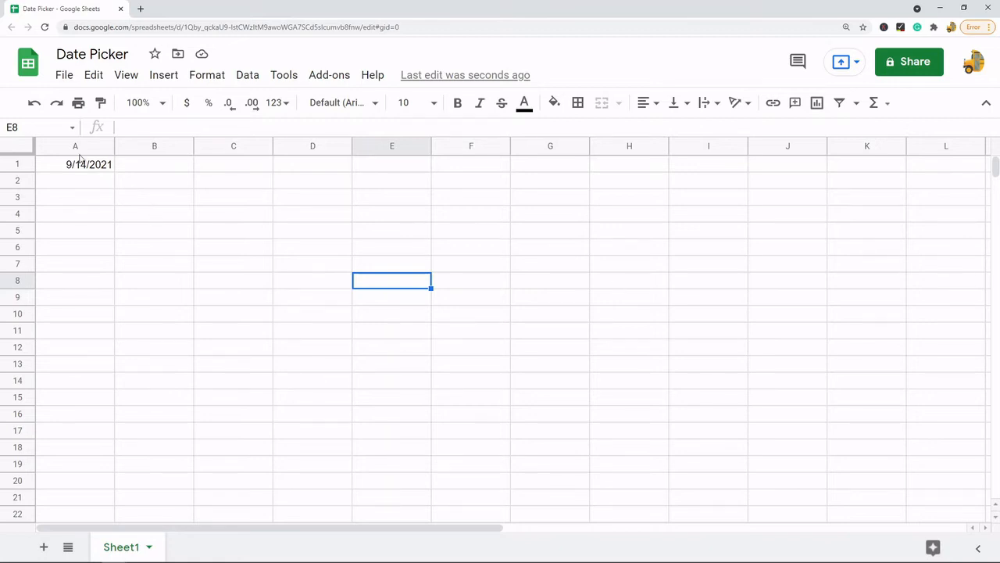
Delete the date from A1 and reselect the now-empty cell
left_click(75, 164)
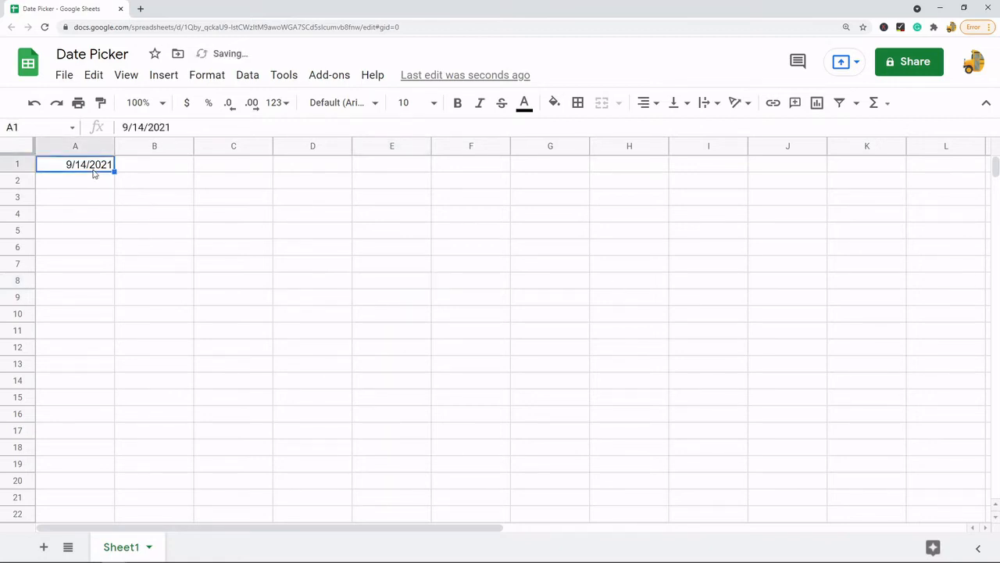
left_click(153, 213)
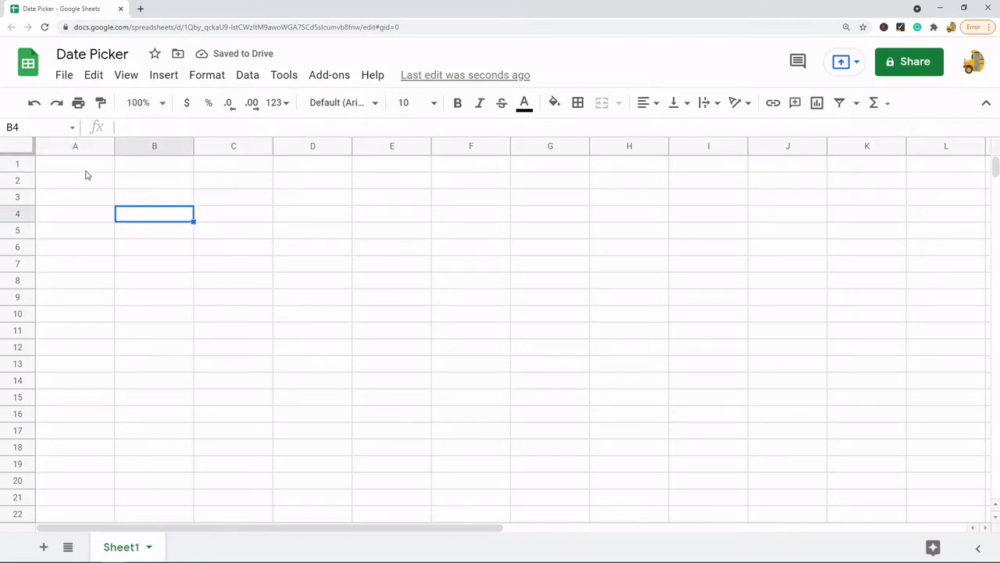
left_click(75, 164)
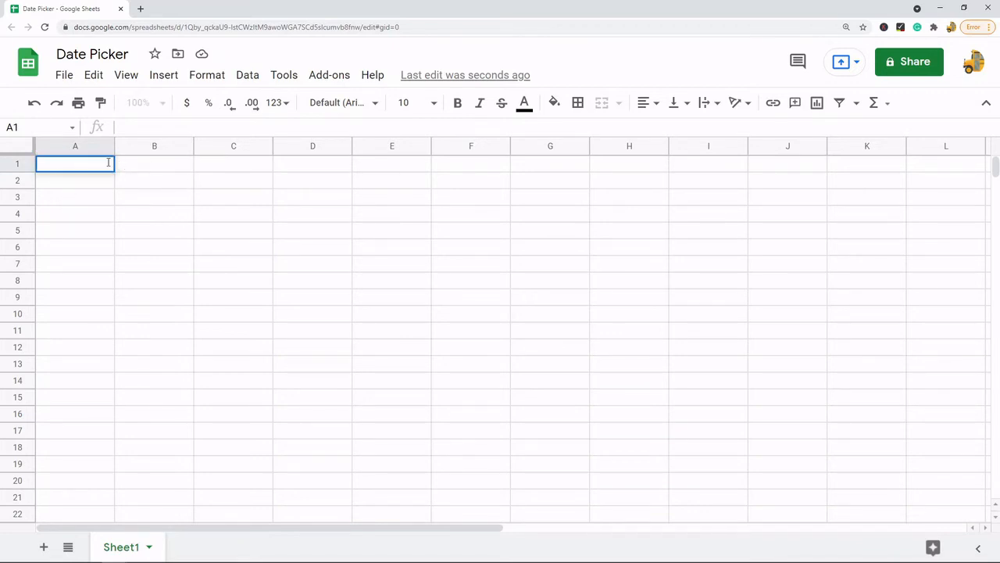
mouse_move(656, 253)
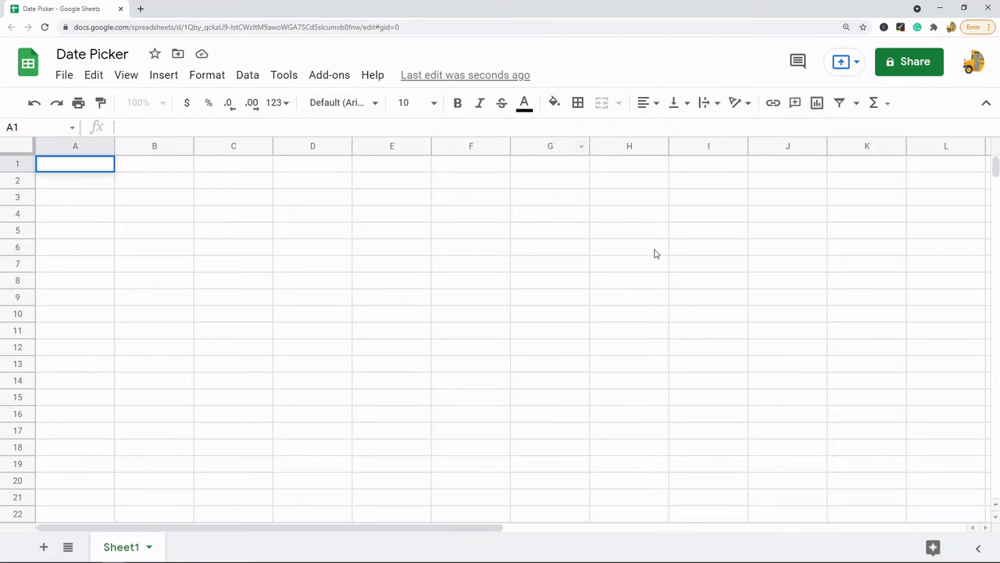
left_click(153, 247)
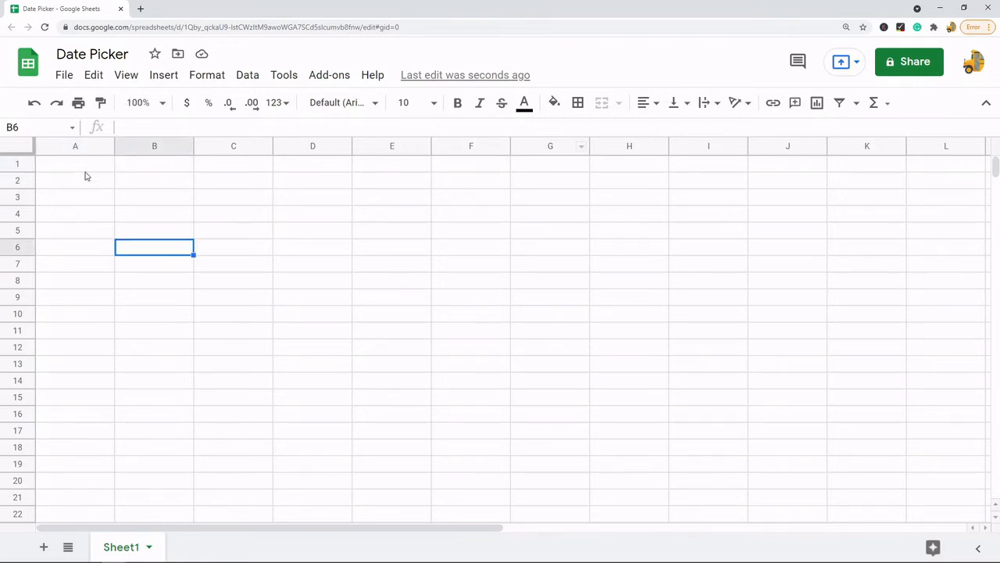
left_click(75, 164)
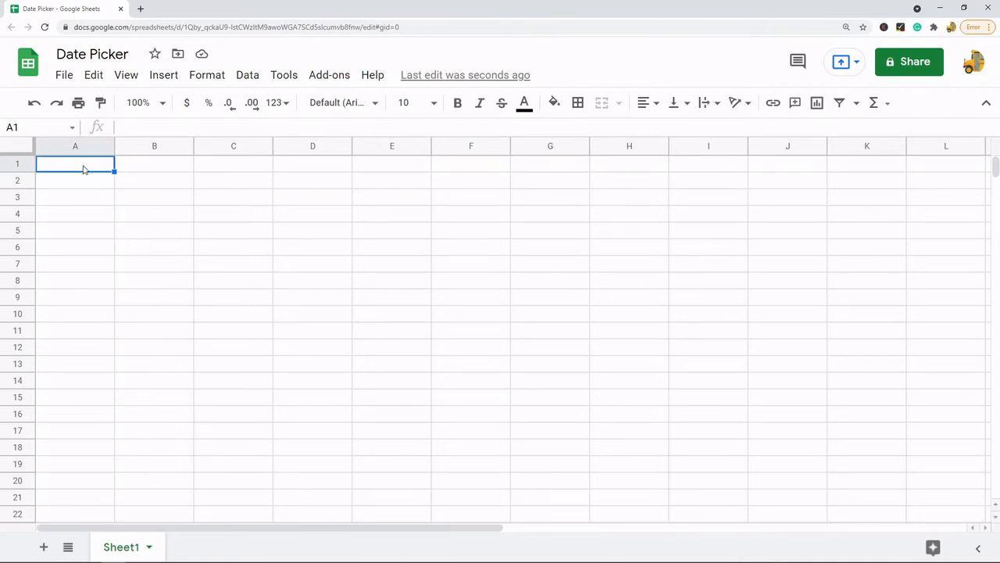
Add a Date 'is valid date' validation rule on A1 with Reject input, and save it
left_click(247, 75)
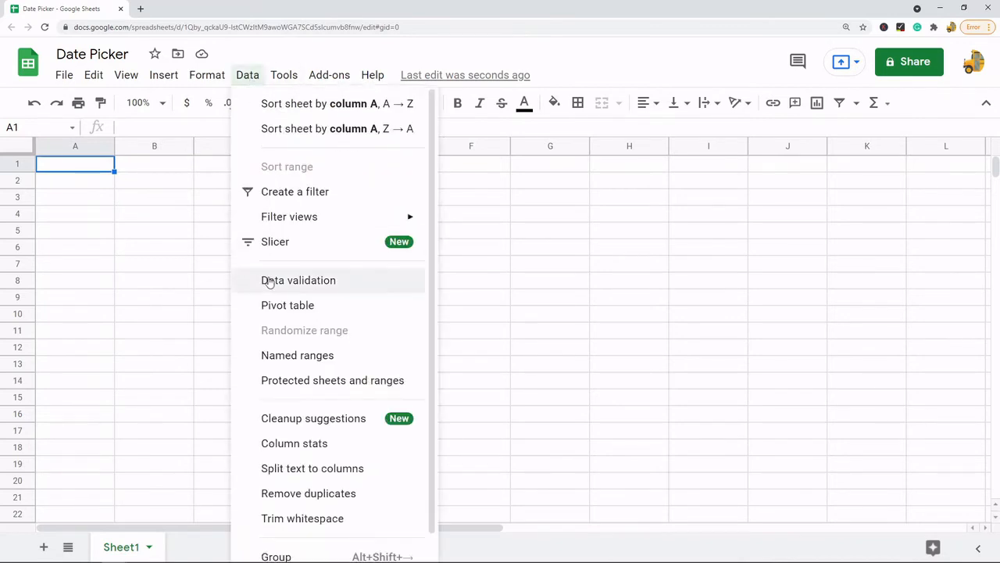
left_click(298, 280)
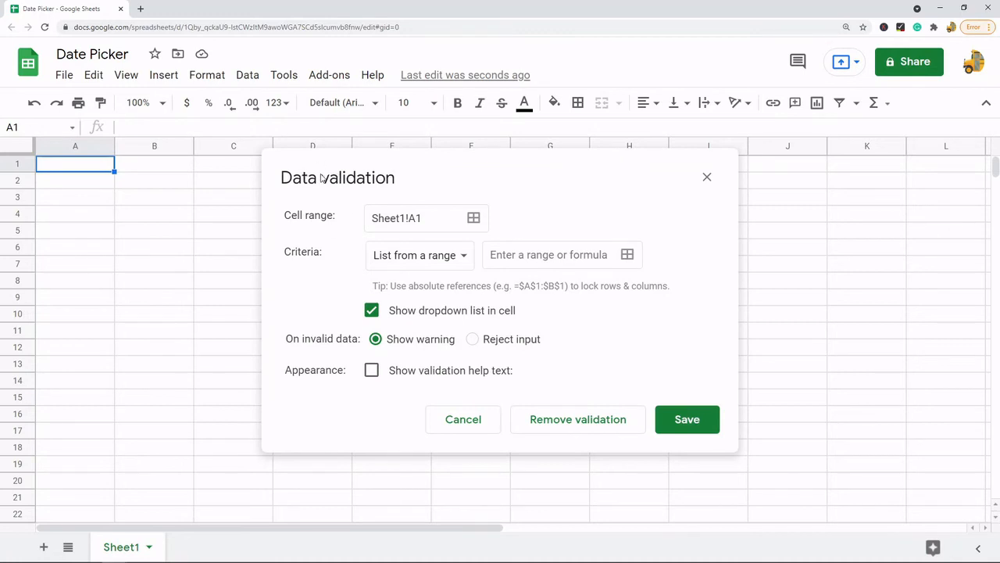
mouse_move(702, 239)
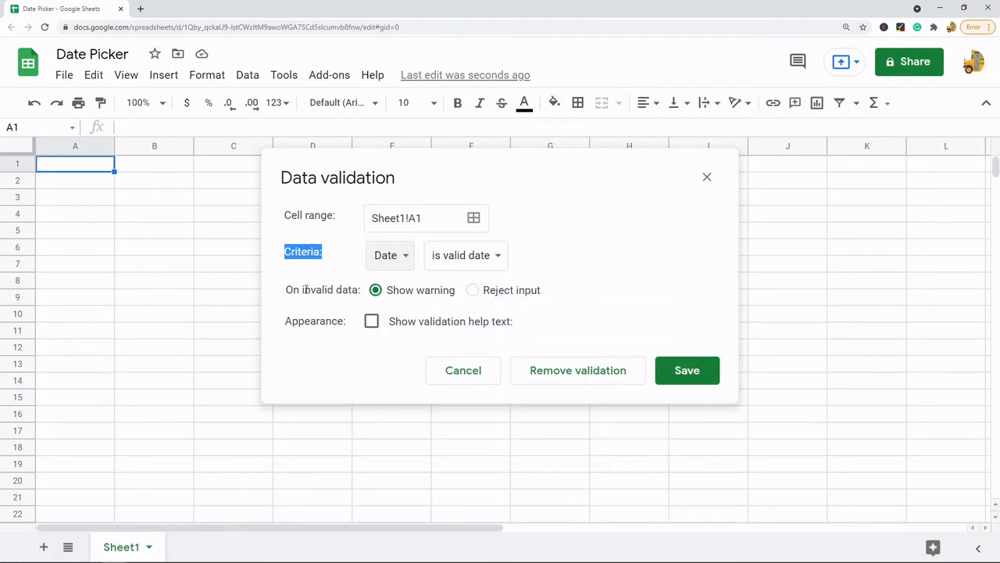
left_click(472, 290)
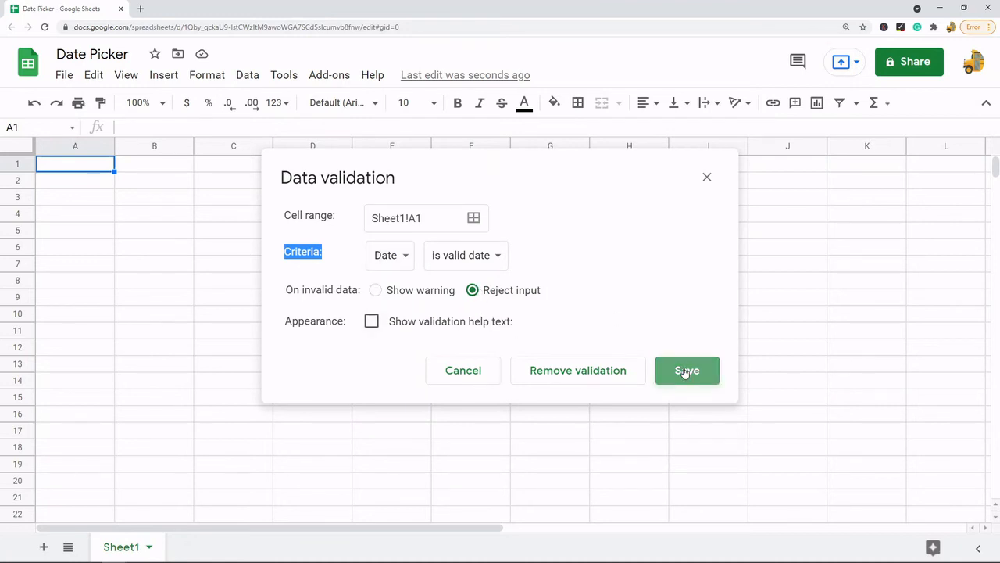
left_click(688, 369)
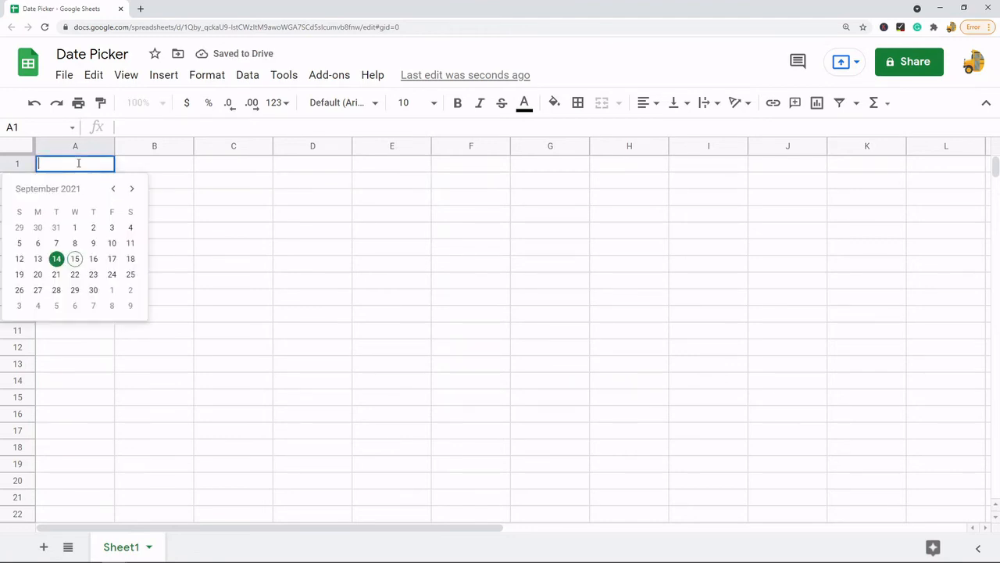
mouse_move(94, 260)
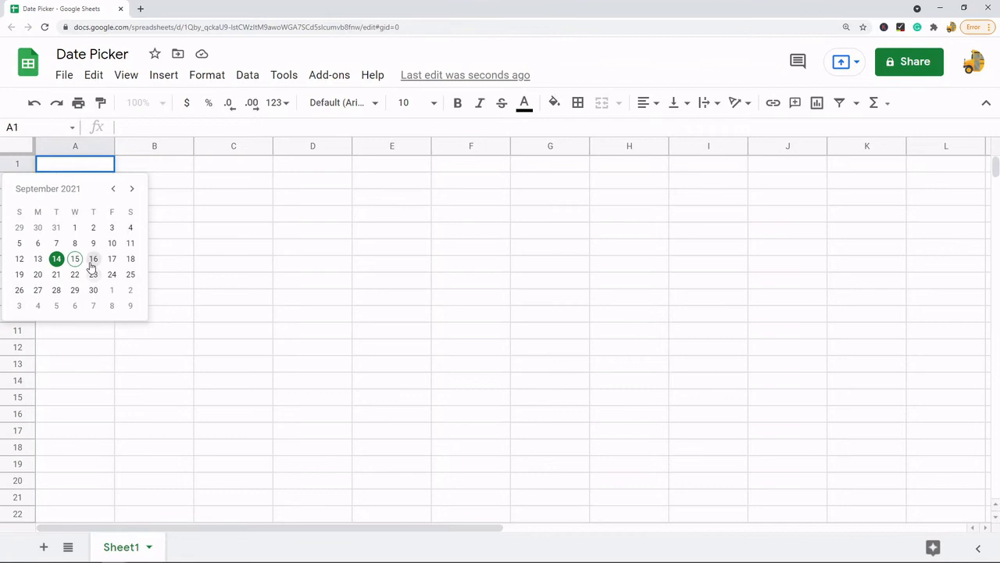
mouse_move(173, 253)
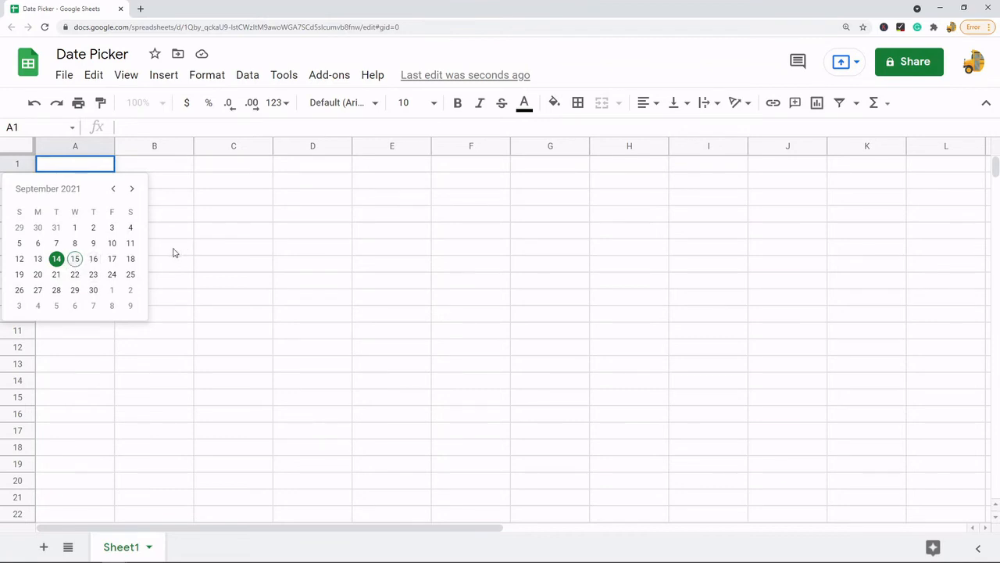
mouse_move(202, 184)
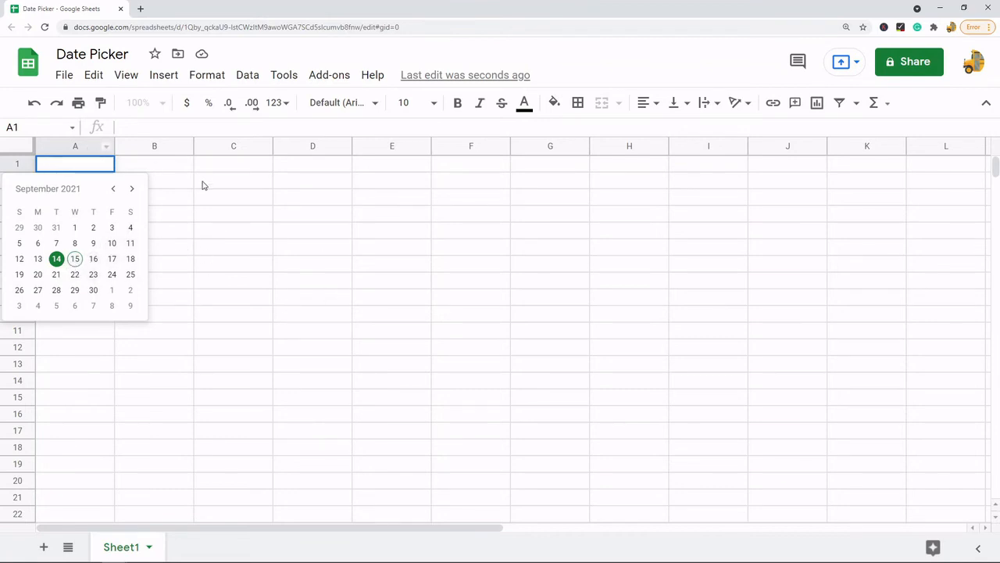
mouse_move(247, 75)
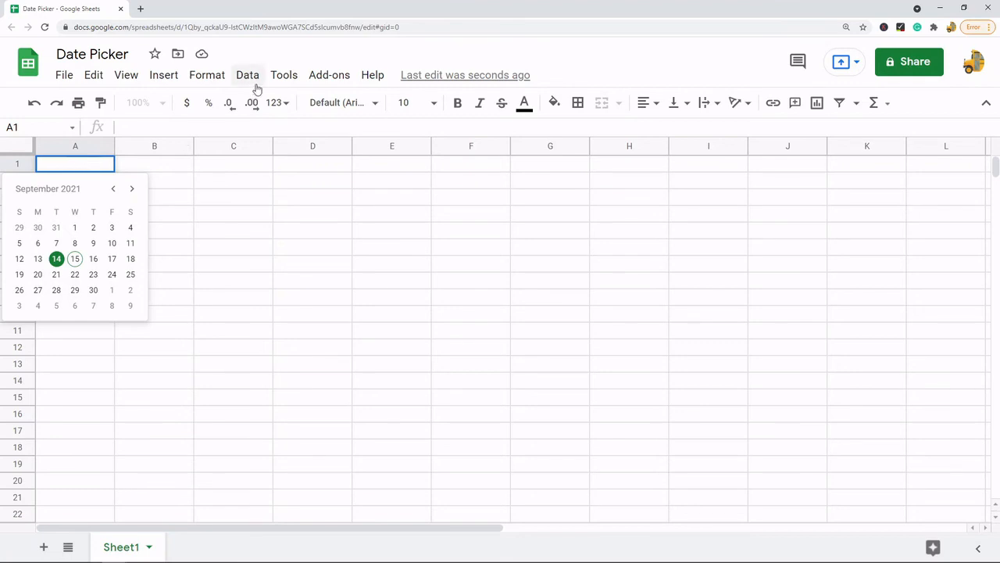
Briefly show the Data menu and dismiss it, returning to empty cell A1
left_click(247, 75)
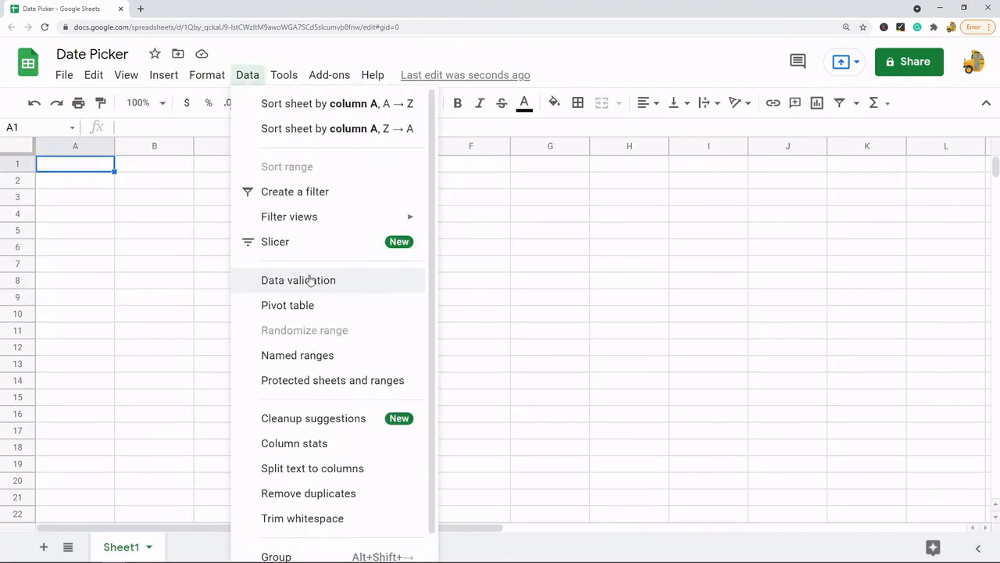
left_click(75, 164)
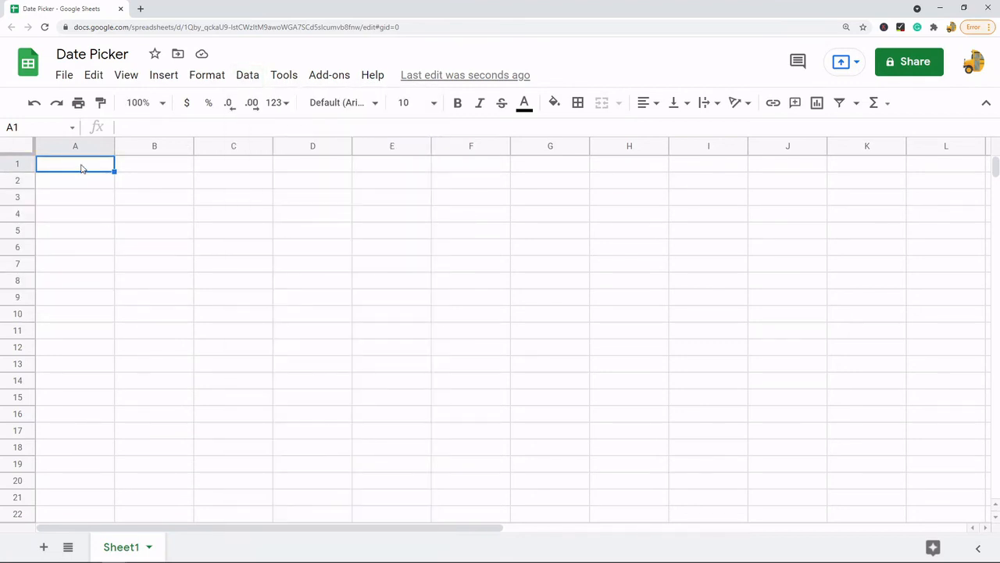
mouse_move(312, 203)
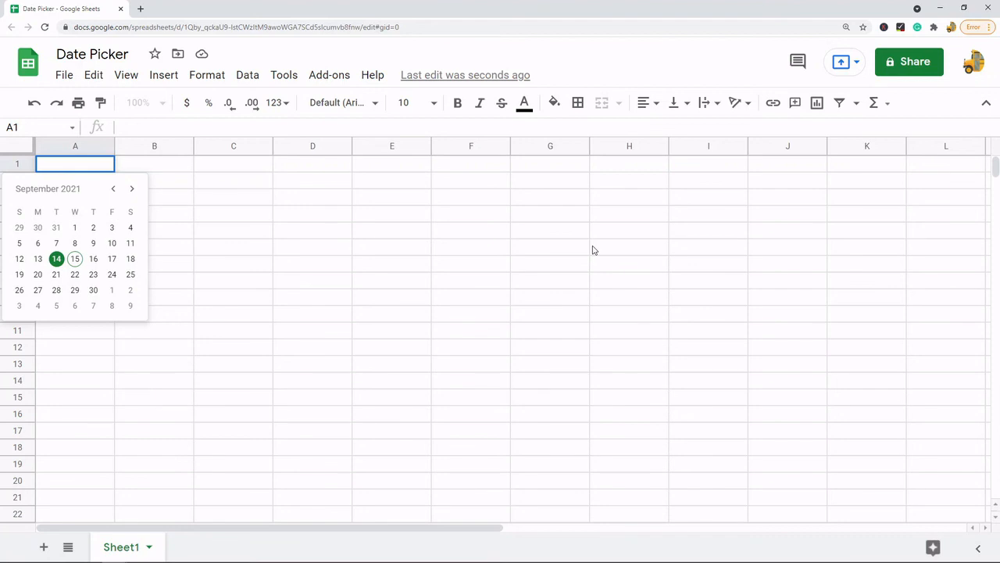
mouse_move(593, 248)
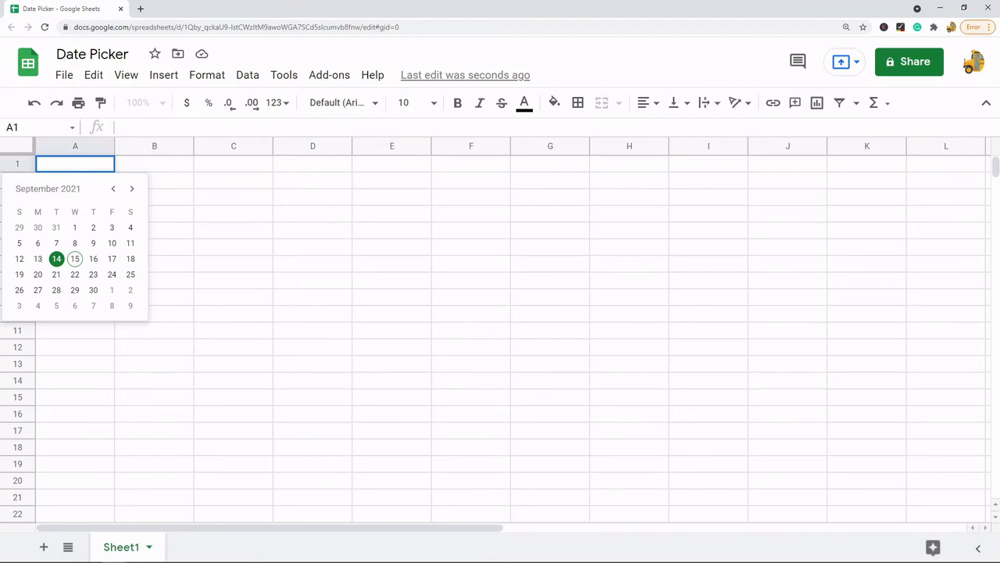